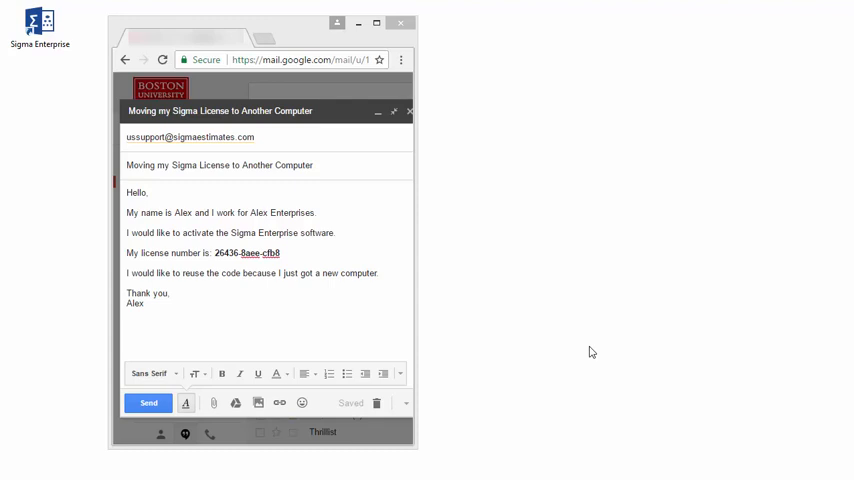
pyautogui.moveTo(383, 234)
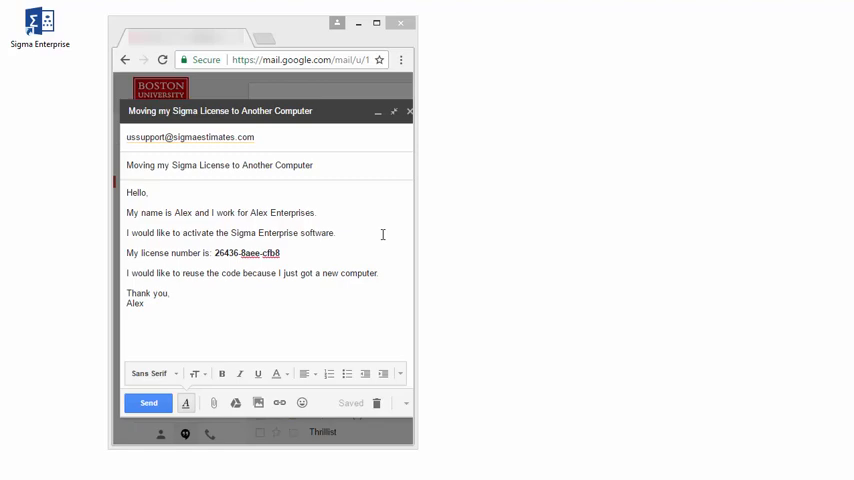
# Launch Sigma Enterprise from the desktop icon and cancel the Sigma Guide
pyautogui.doubleClick(41, 20)
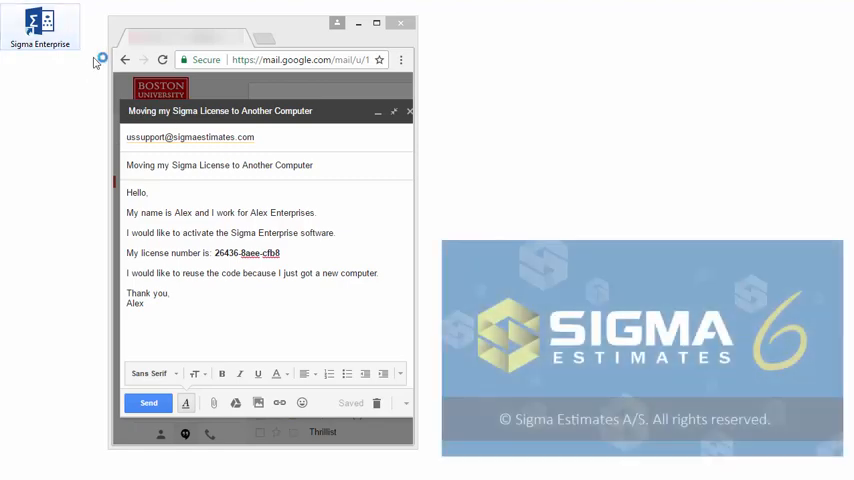
pyautogui.doubleClick(41, 25)
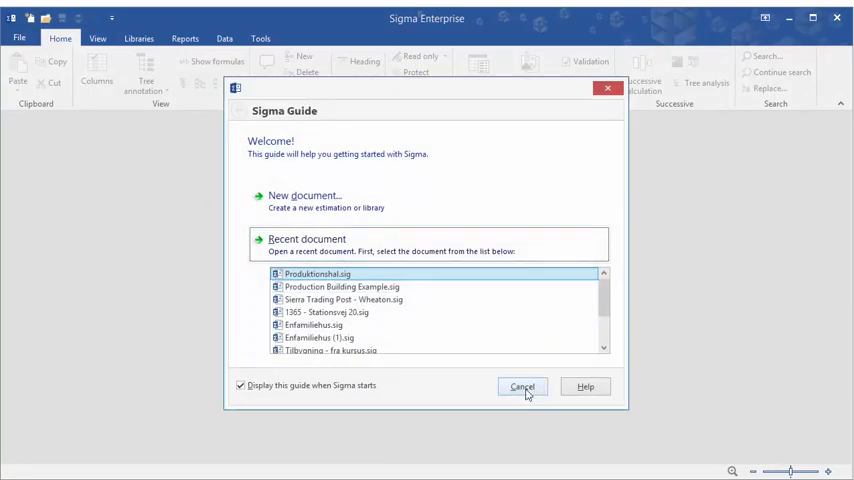
pyautogui.click(522, 387)
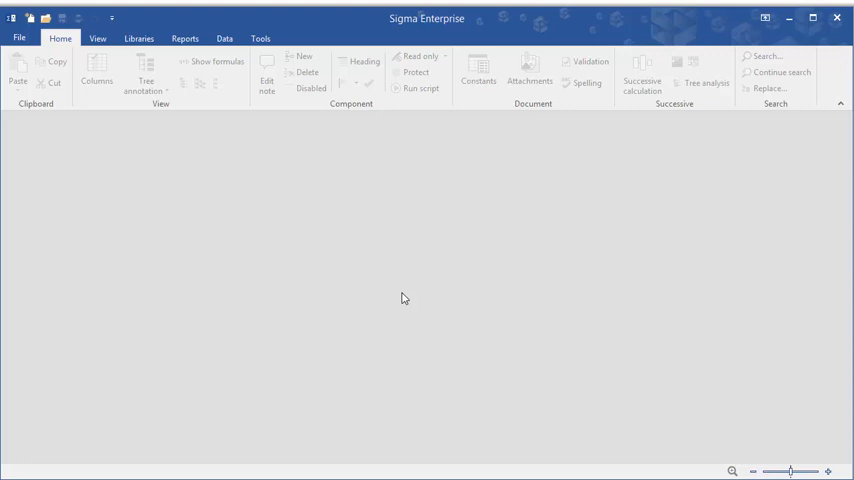
pyautogui.moveTo(389, 287)
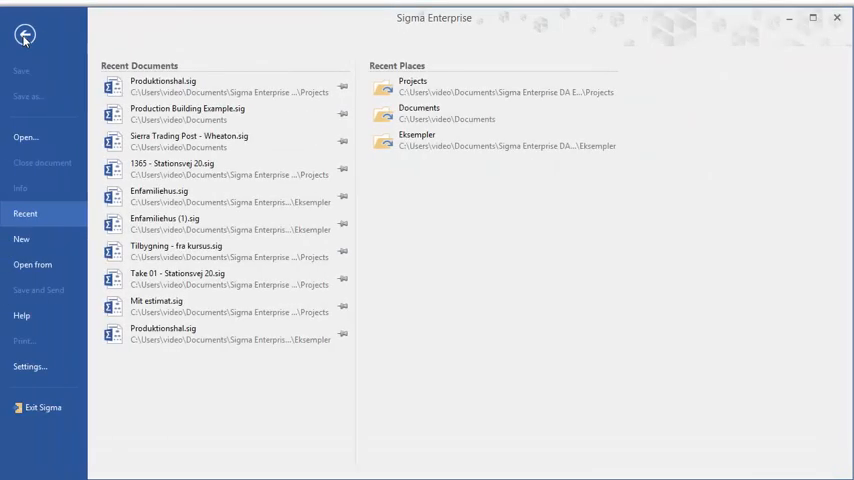
pyautogui.moveTo(22, 315)
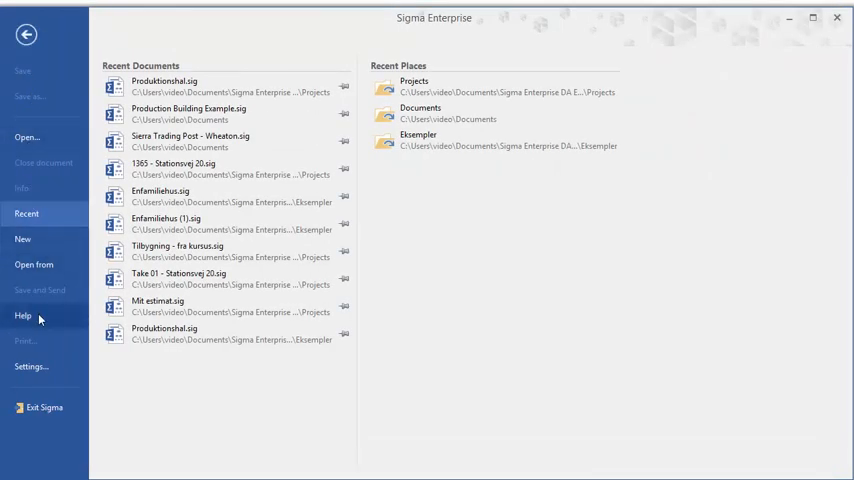
# Show the Help page's Product Activated details and open the License number dialog
pyautogui.click(22, 315)
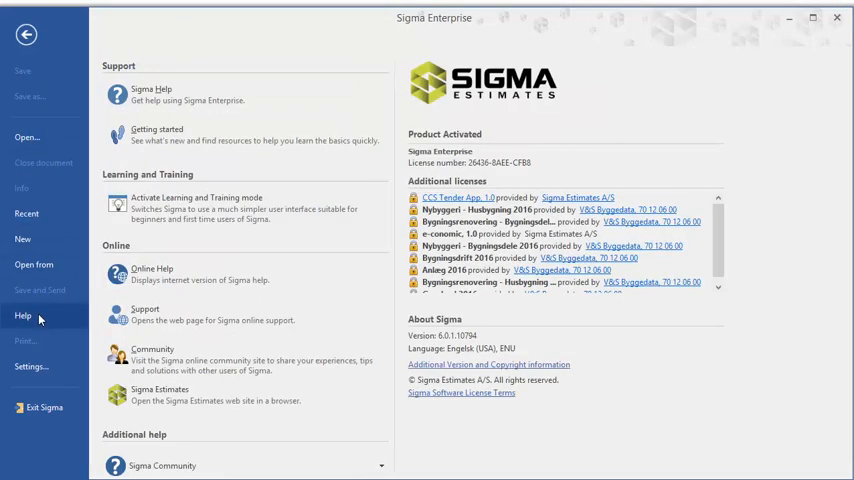
pyautogui.click(22, 315)
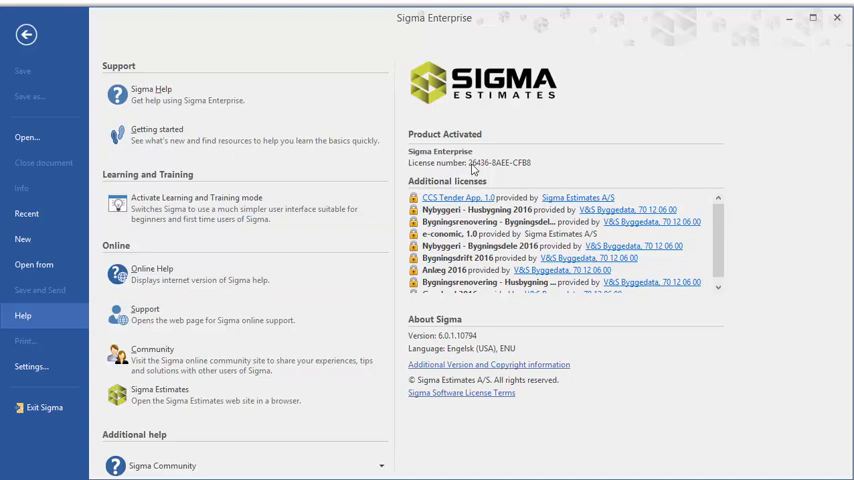
pyautogui.click(474, 167)
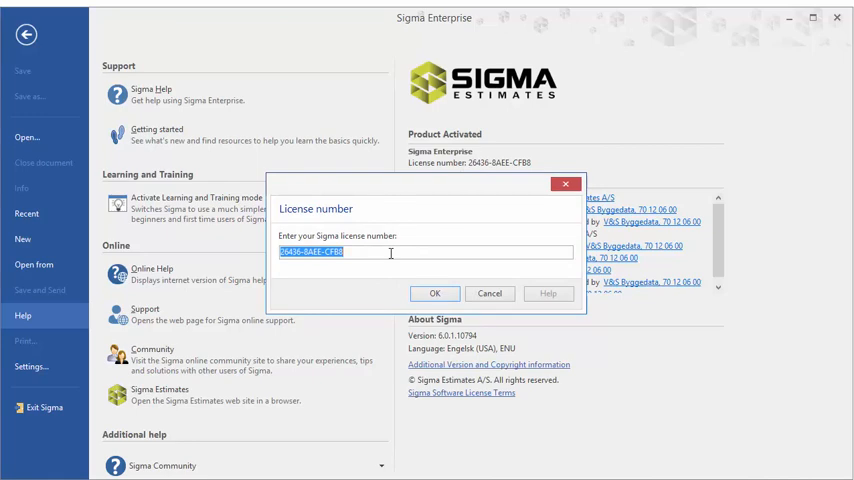
# Delete the license number and confirm the empty field with OK
pyautogui.press('Delete')
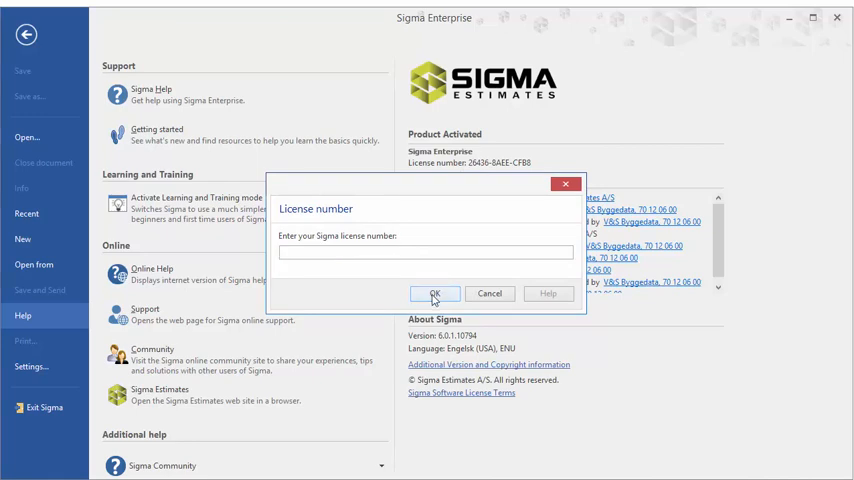
pyautogui.click(434, 293)
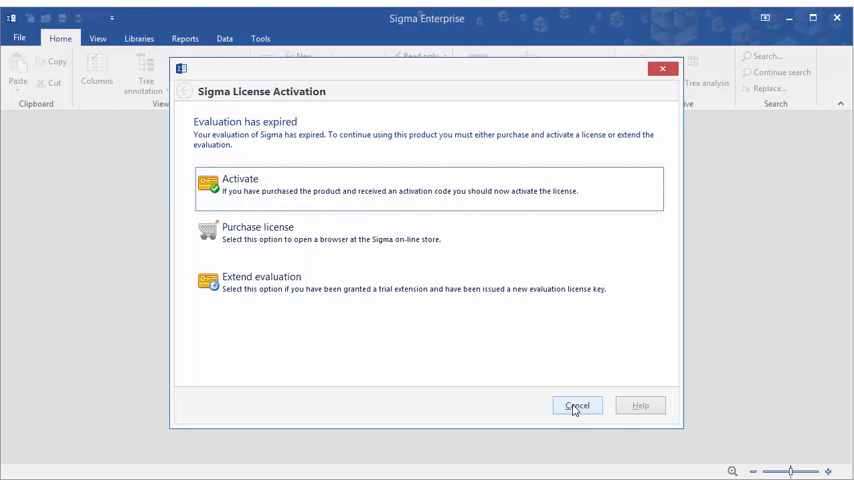
pyautogui.moveTo(399, 199)
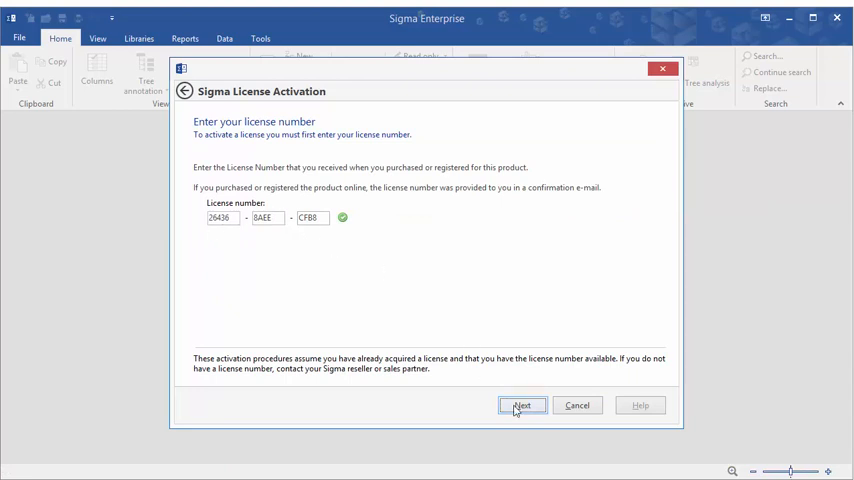
pyautogui.click(522, 405)
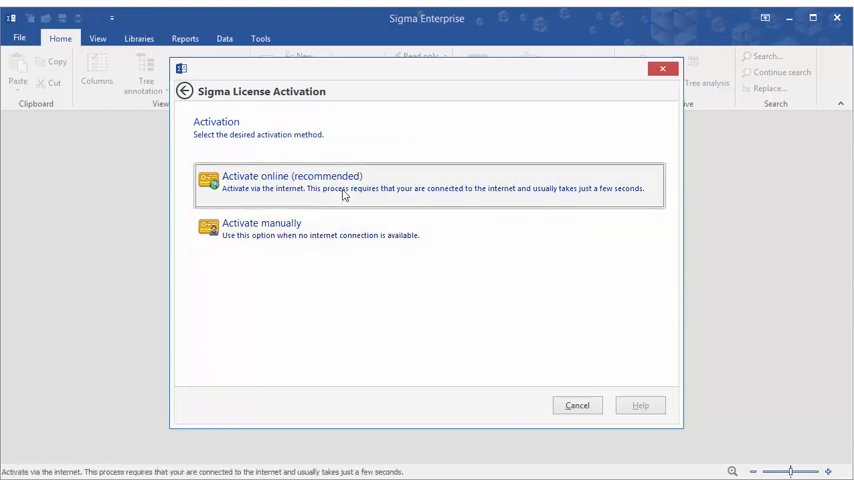
# Choose Activate online (recommended), then Finish on the Activation completed page
pyautogui.click(430, 181)
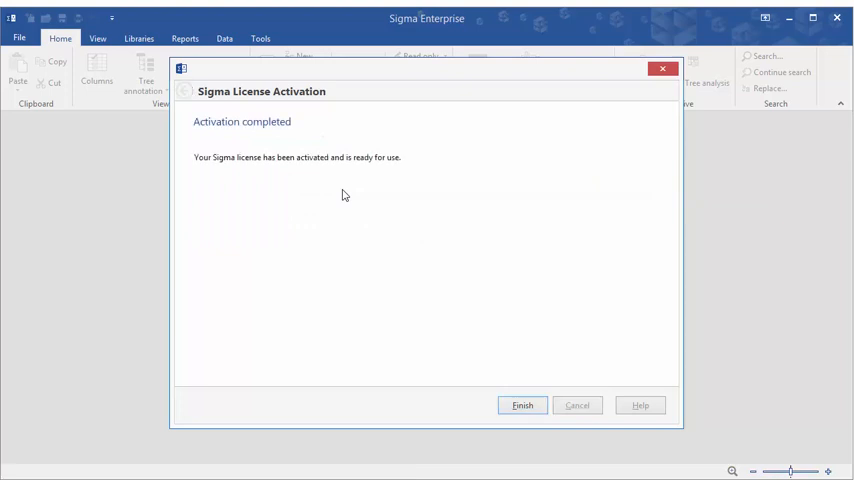
pyautogui.moveTo(382, 240)
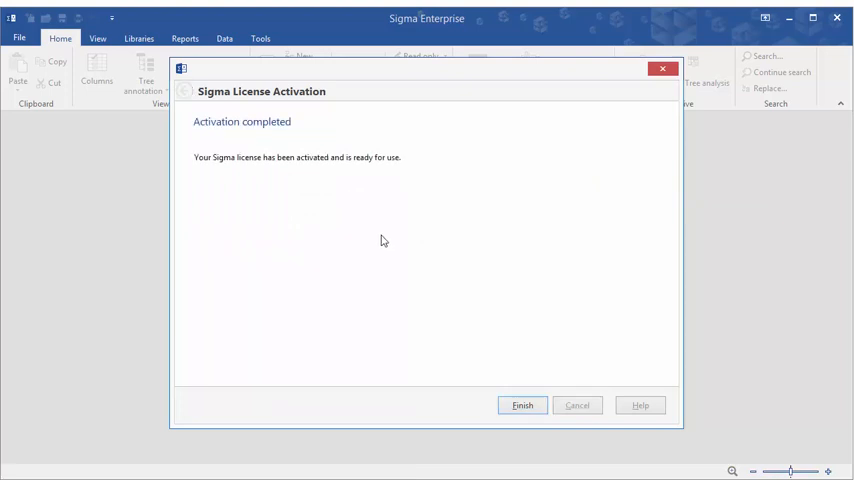
pyautogui.click(522, 405)
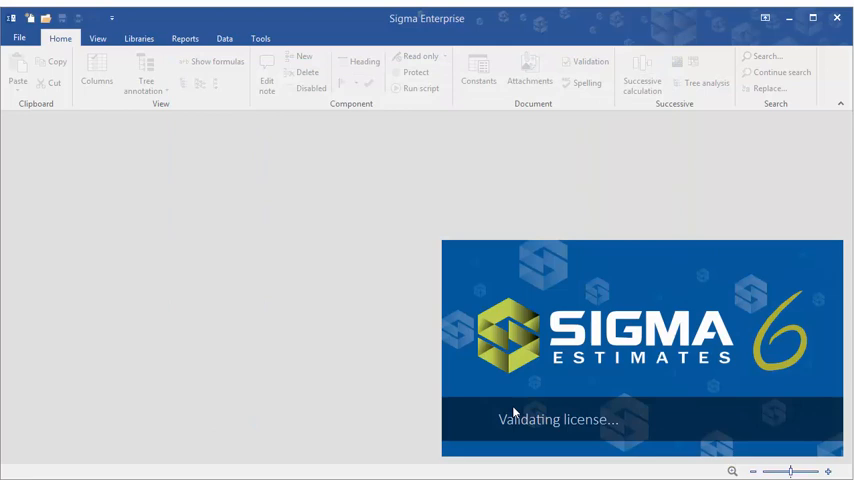